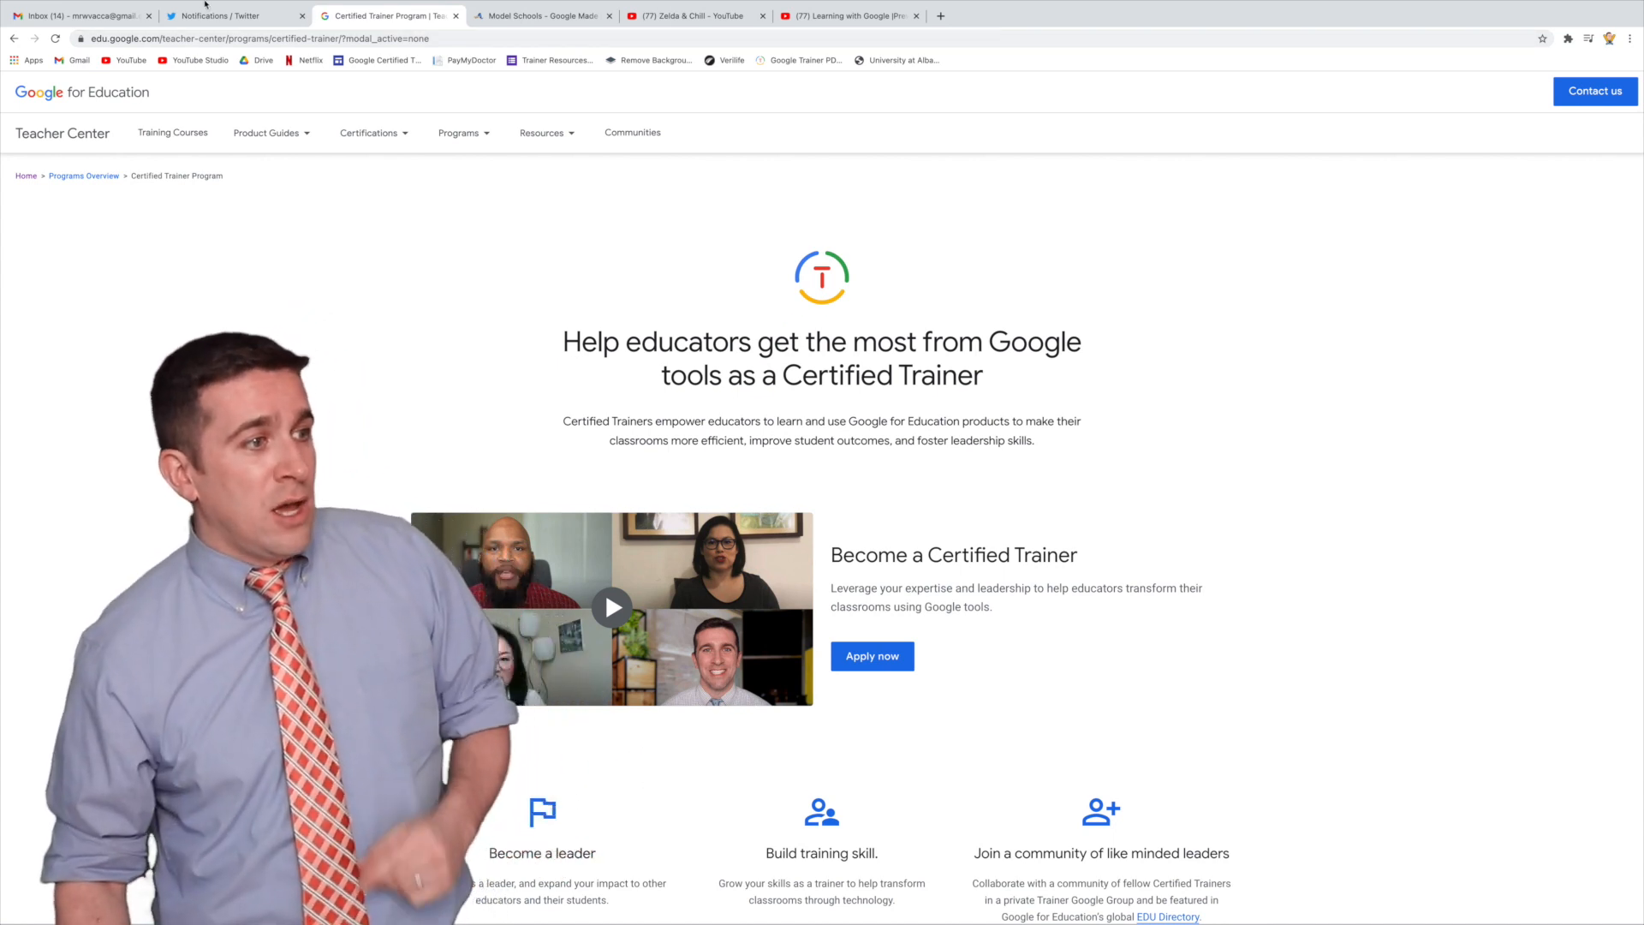
- Check the About Chrome page confirming the browser is up to date at version 88.0.4324.150
click(53, 7)
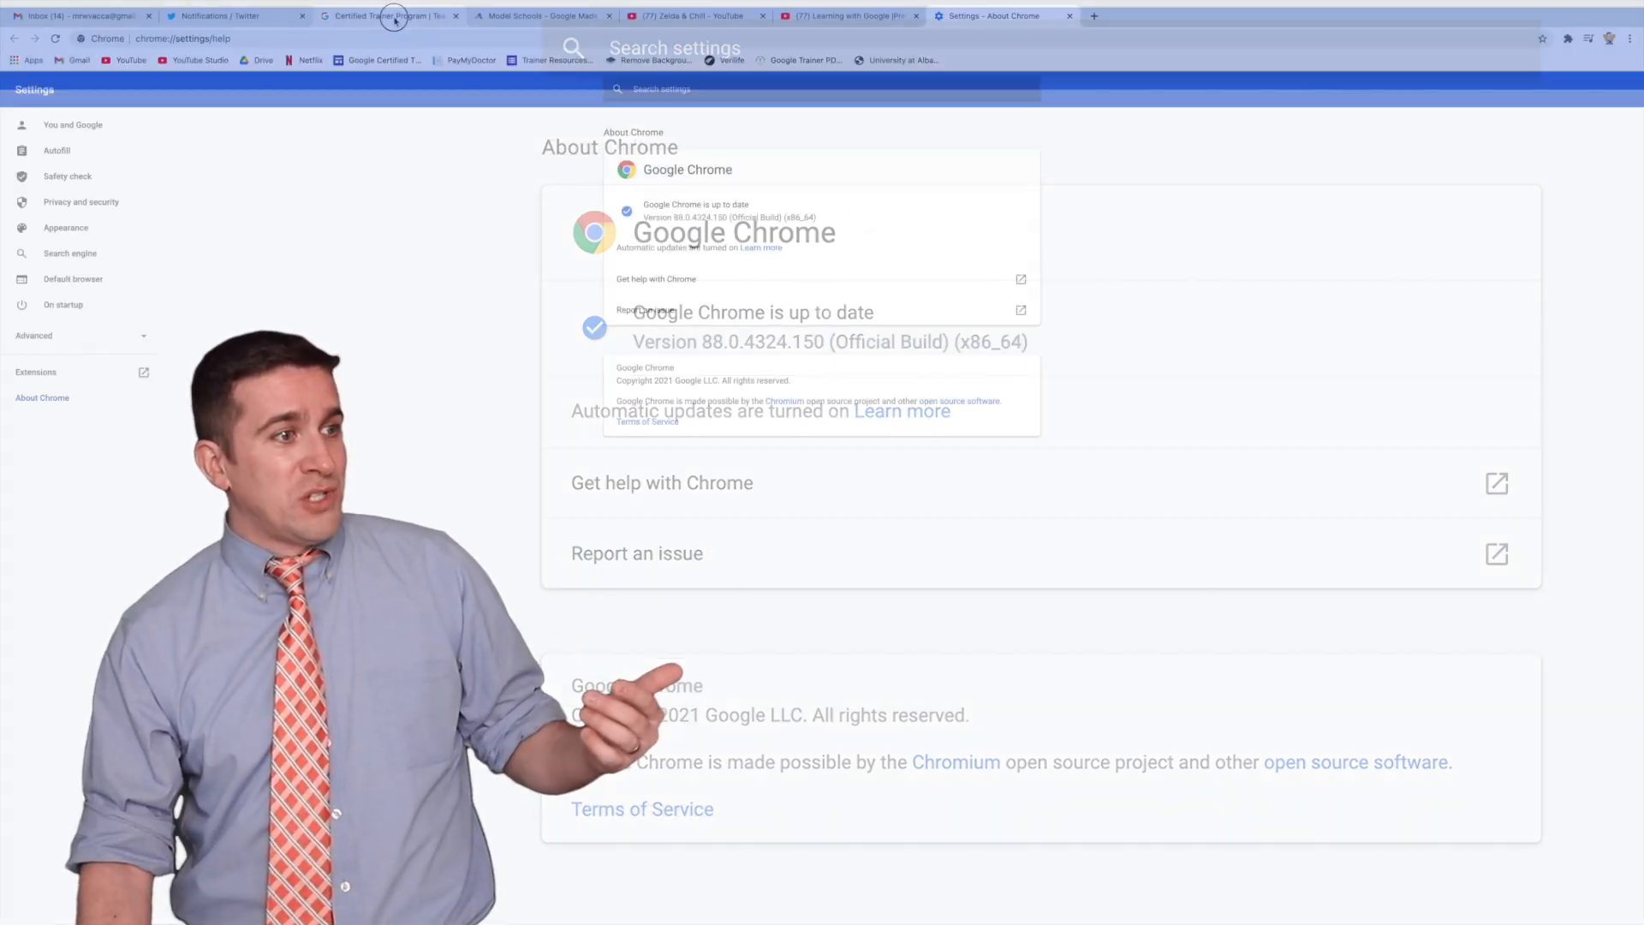
- Return to the Certified Trainer Program page and generate a scannable QR code for its URL
click(389, 15)
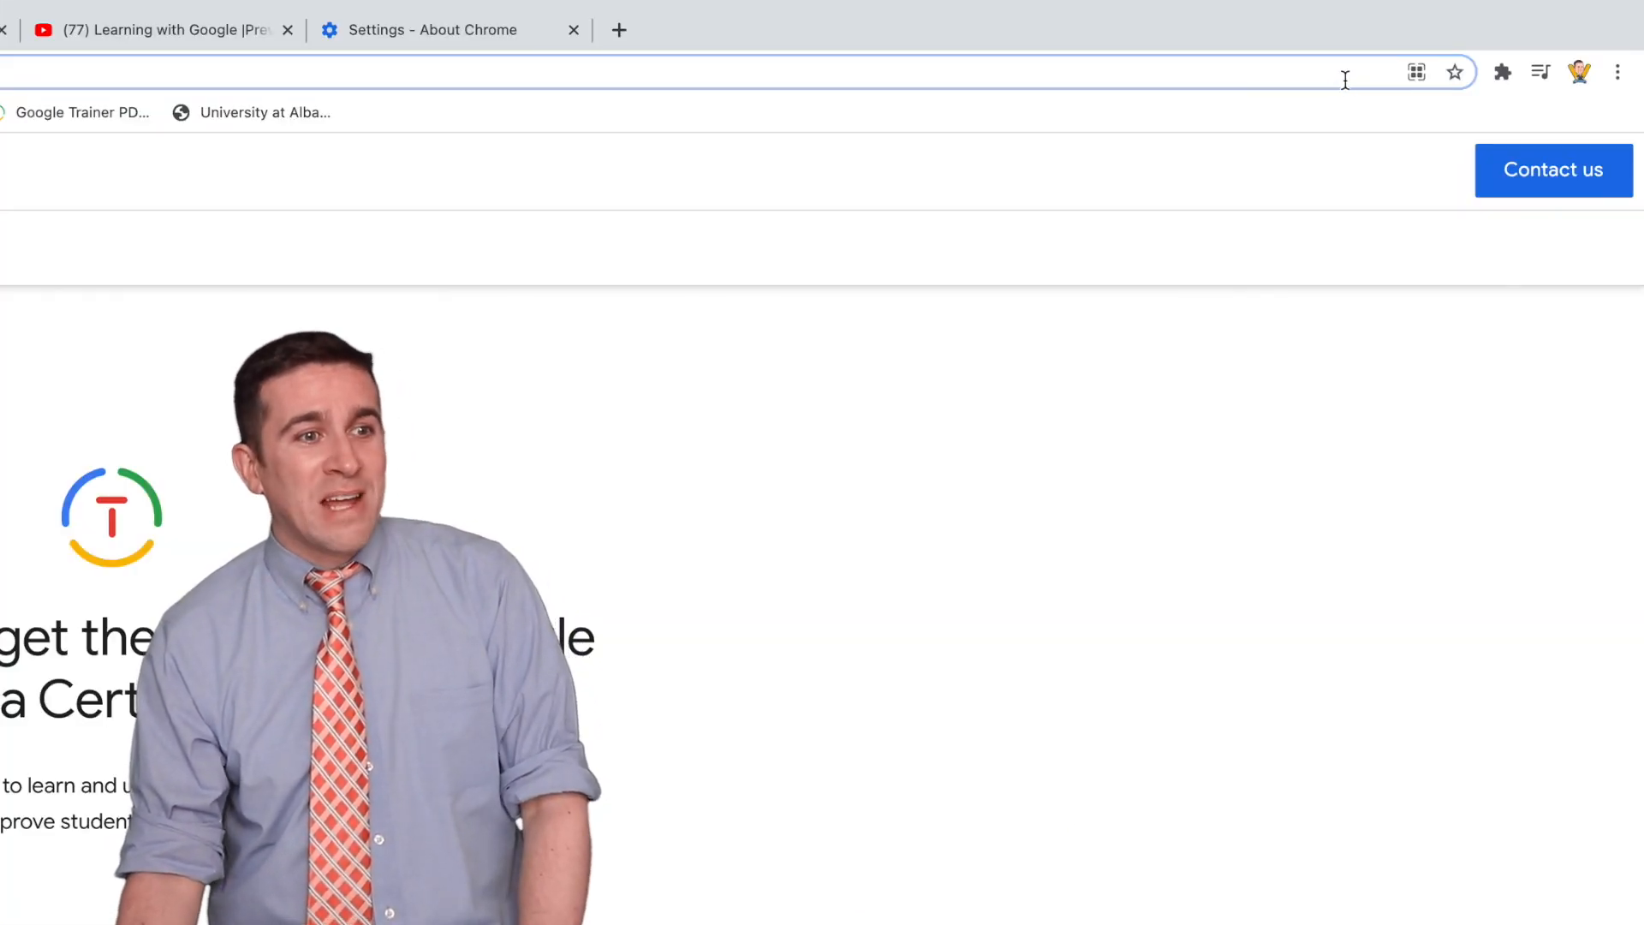
mouse_move(1417, 72)
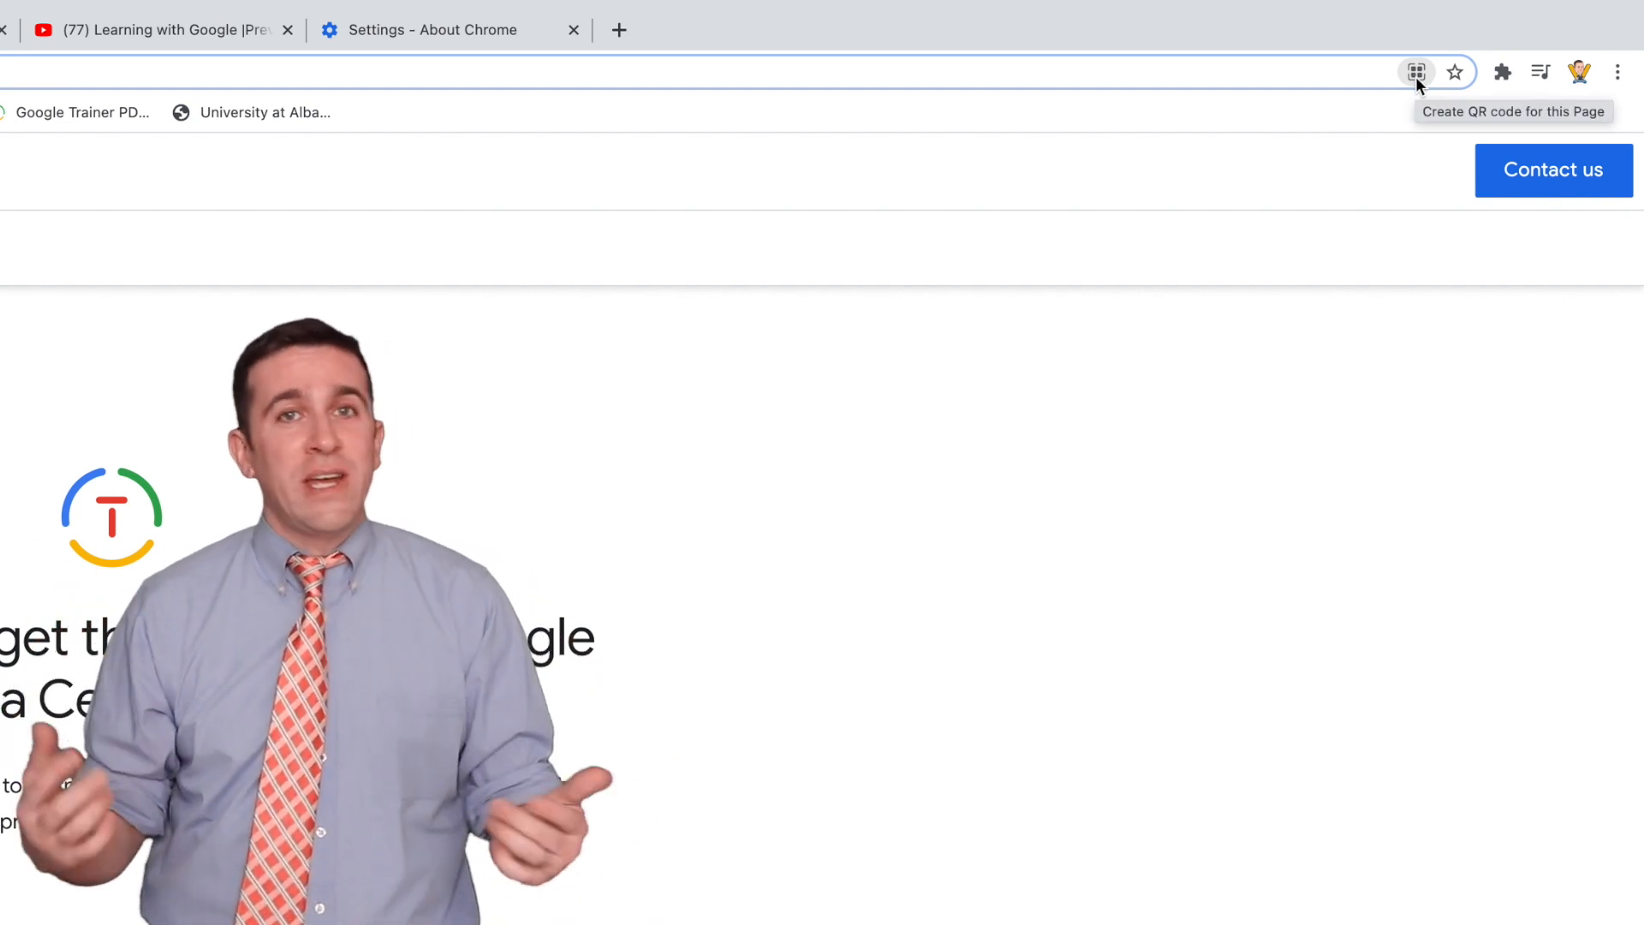
click(1417, 72)
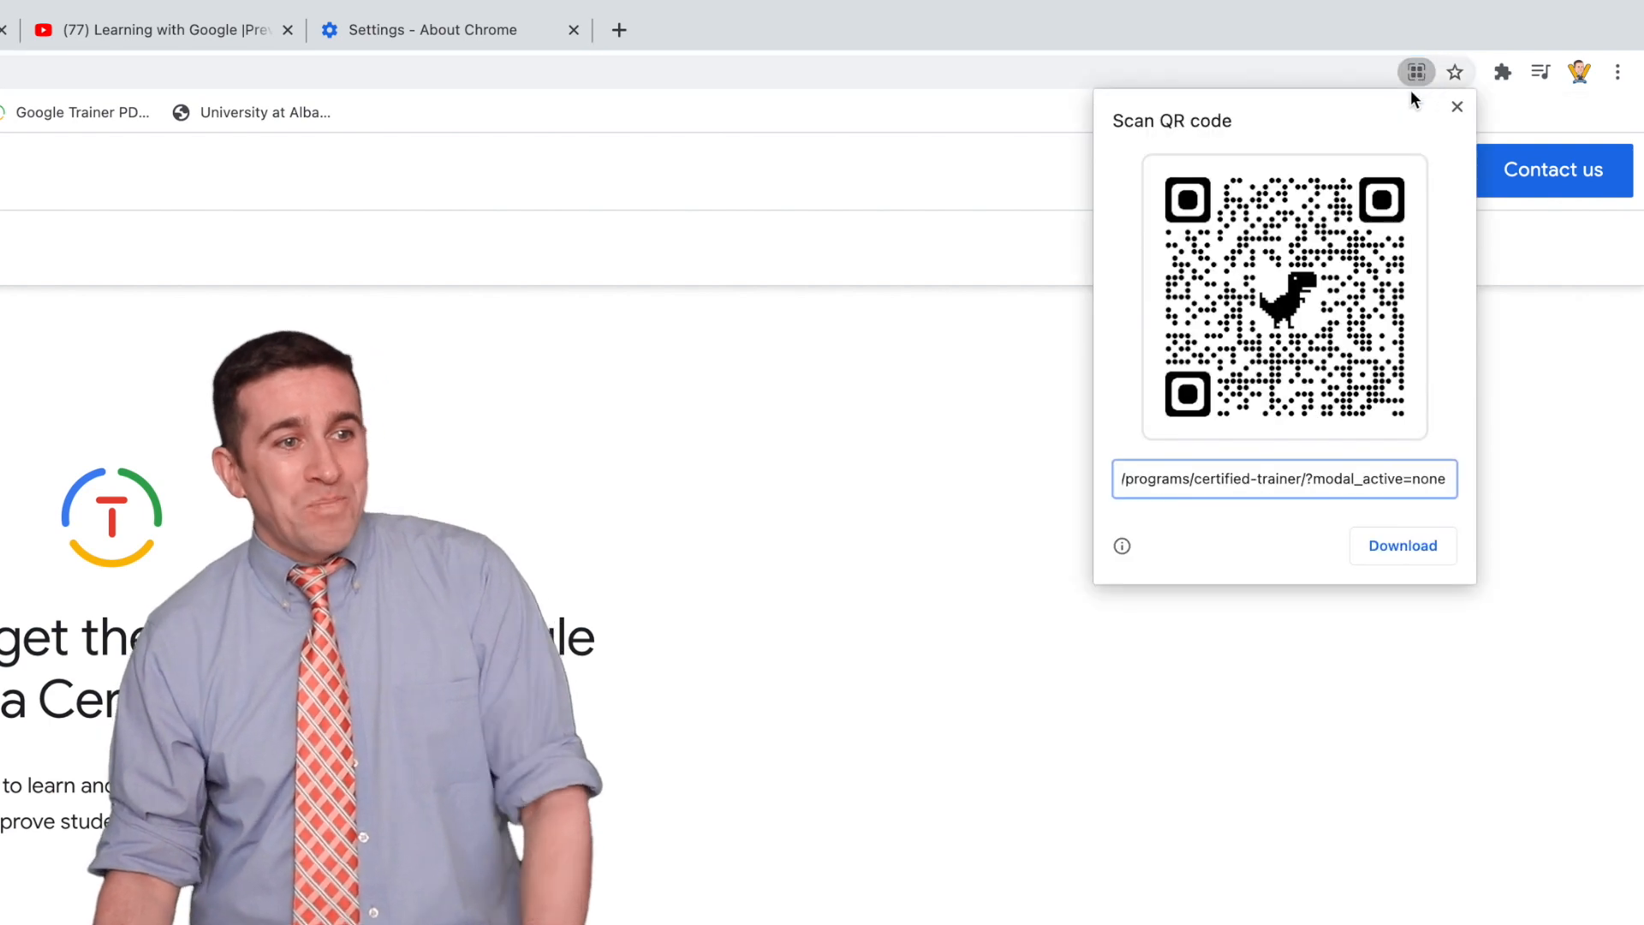